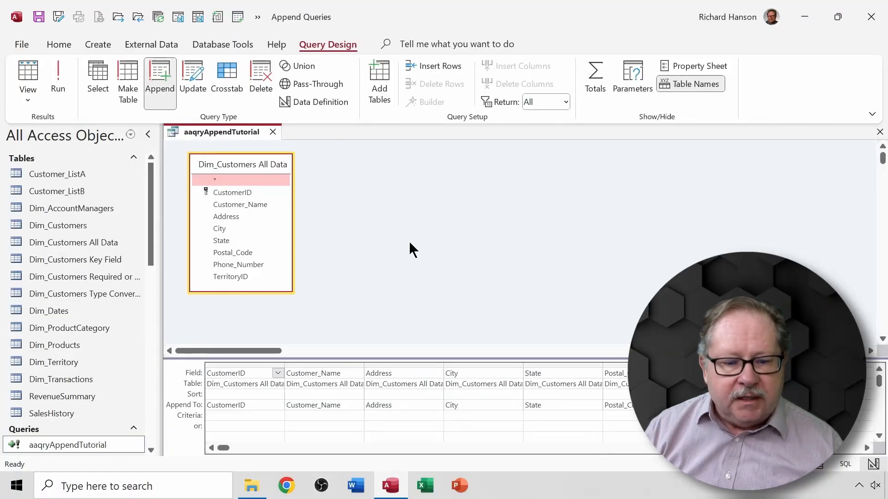
mouse_move(399, 240)
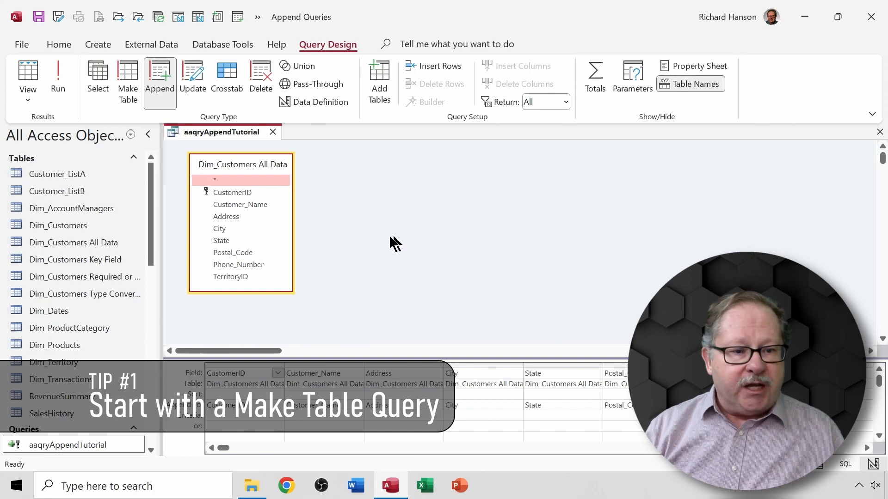
mouse_move(128, 79)
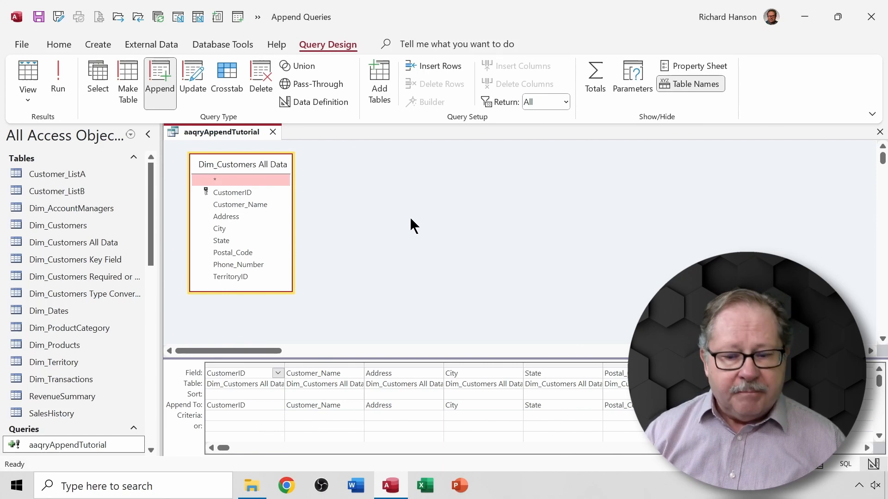
mouse_move(402, 243)
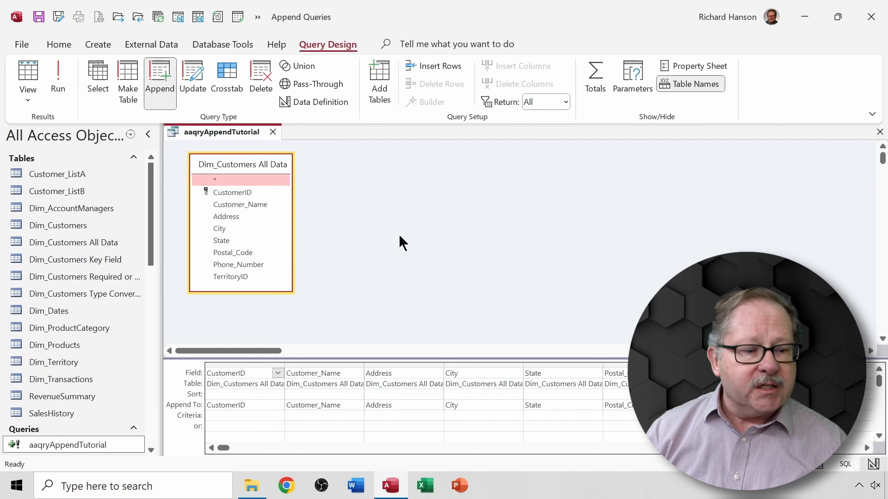
mouse_move(325, 305)
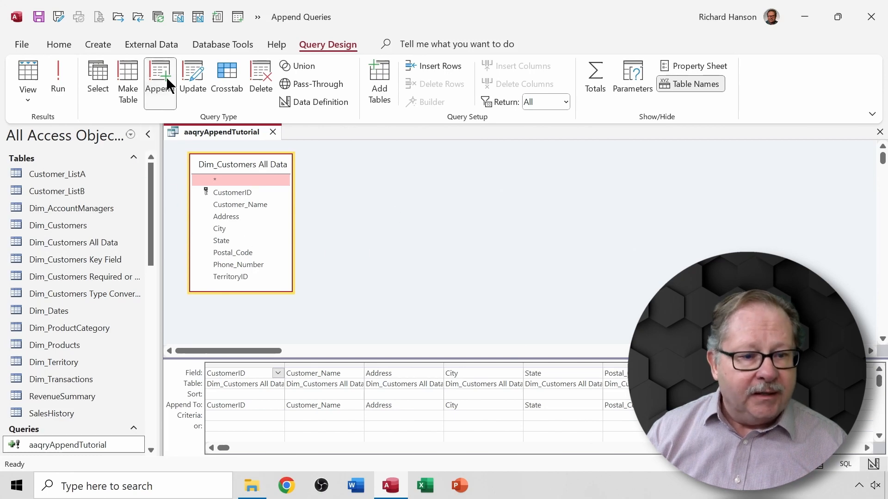
Keep Dim_Customers Key Field as the append destination and run the 5999-row append.
left_click(159, 76)
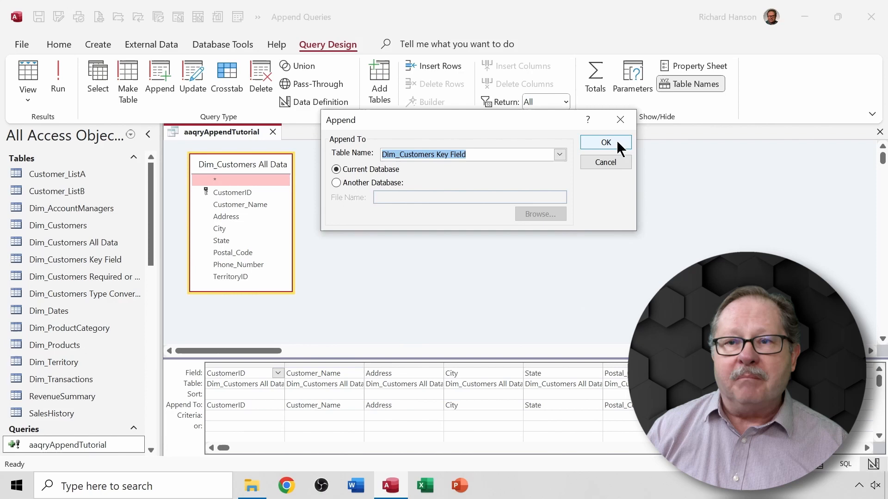
left_click(605, 142)
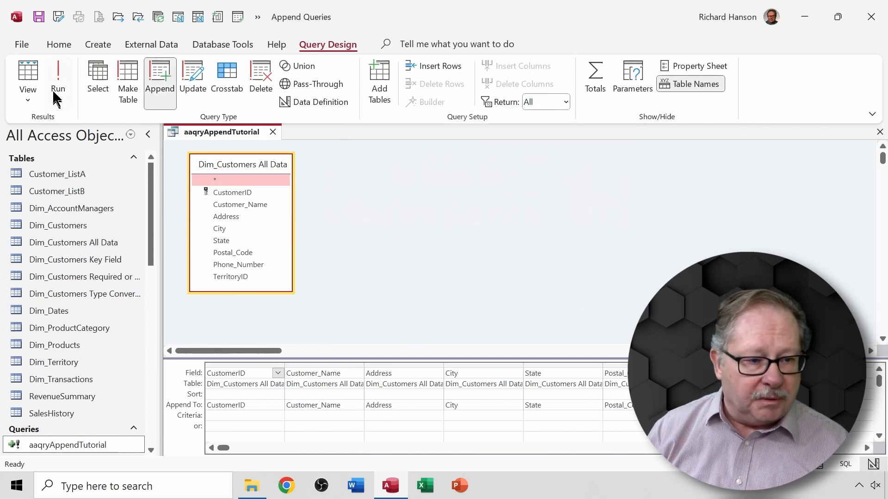
left_click(58, 79)
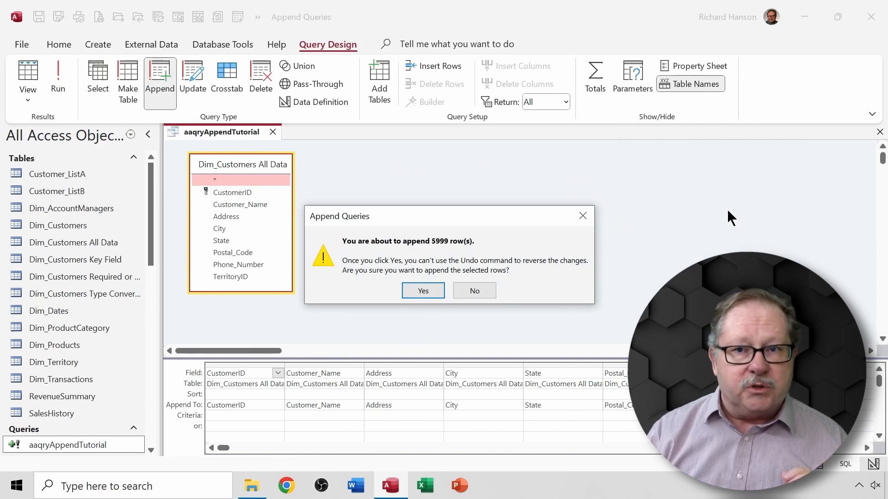
mouse_move(447, 300)
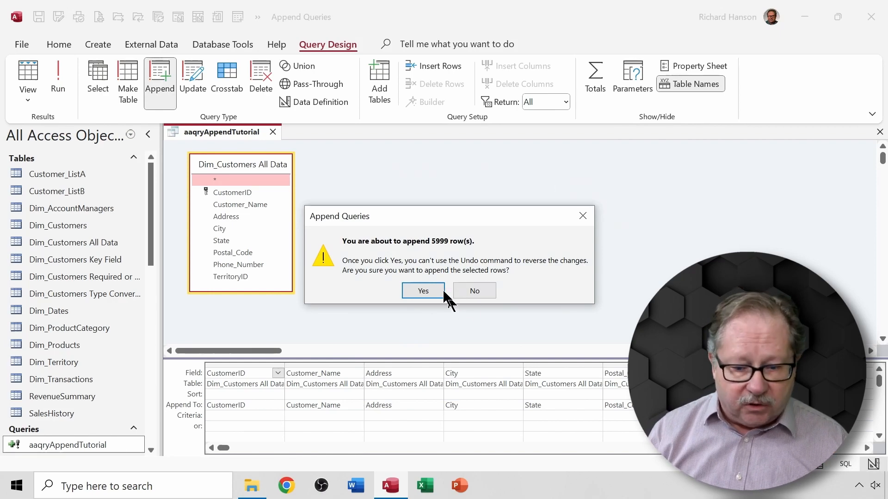
left_click(424, 290)
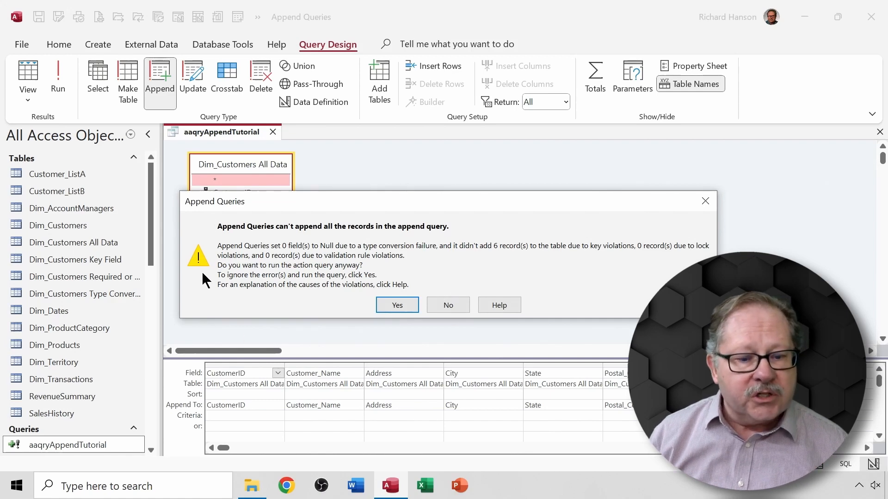
mouse_move(317, 254)
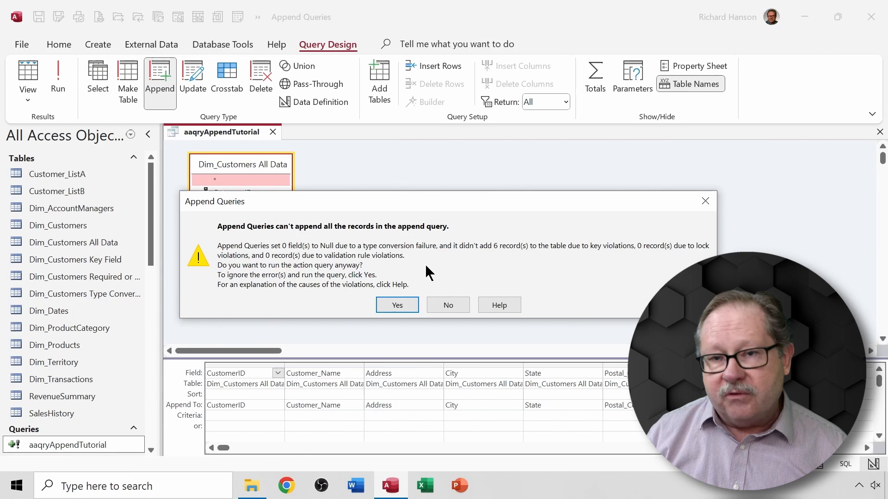
mouse_move(305, 278)
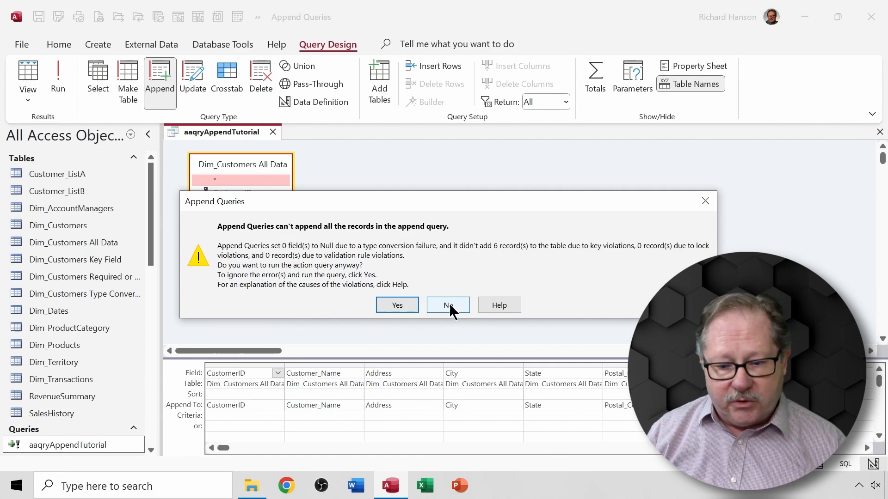
Cancel the append and check Dim_Customers Key Field's existing CustomerIDs 9933–9941.
left_click(447, 305)
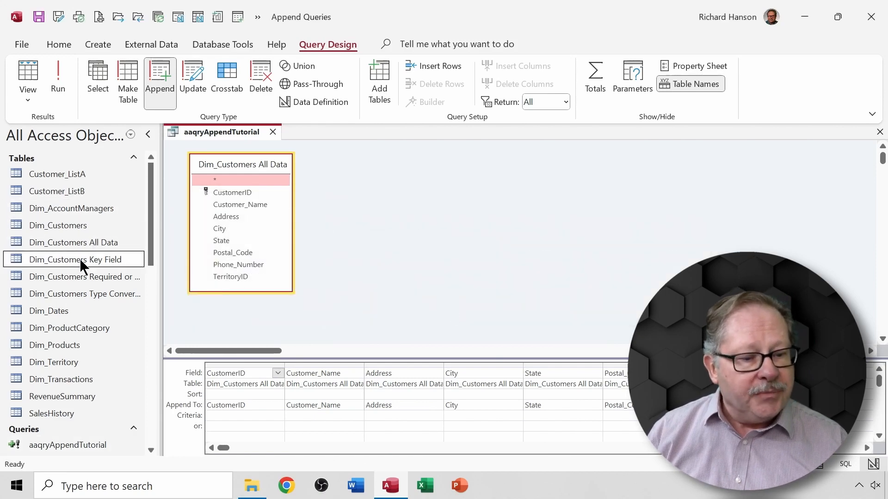
double_click(75, 260)
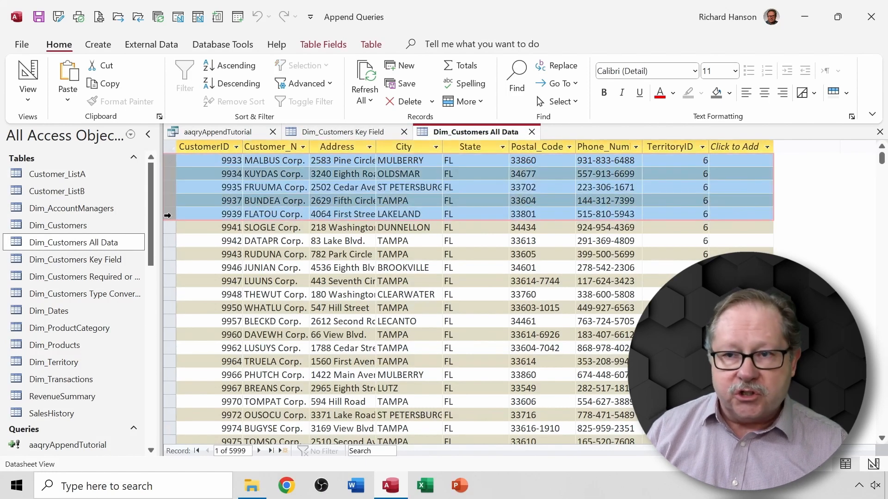
left_click(204, 146)
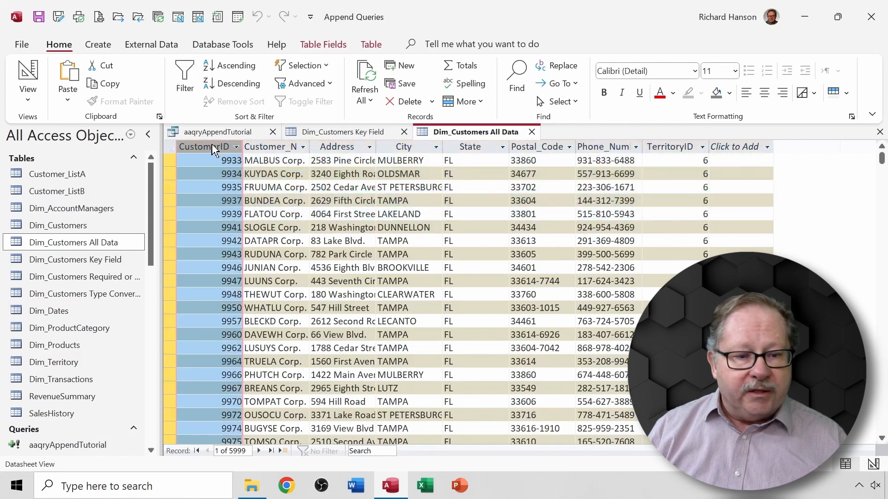
mouse_move(263, 204)
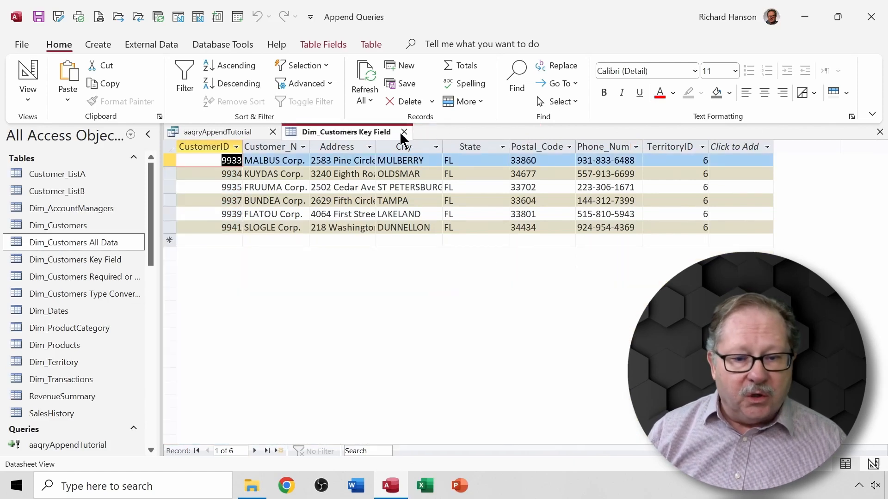
left_click(405, 131)
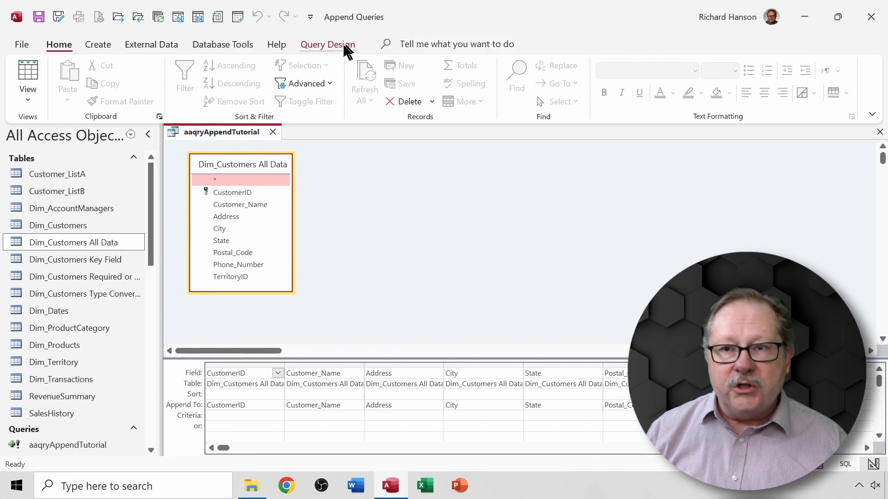
left_click(57, 76)
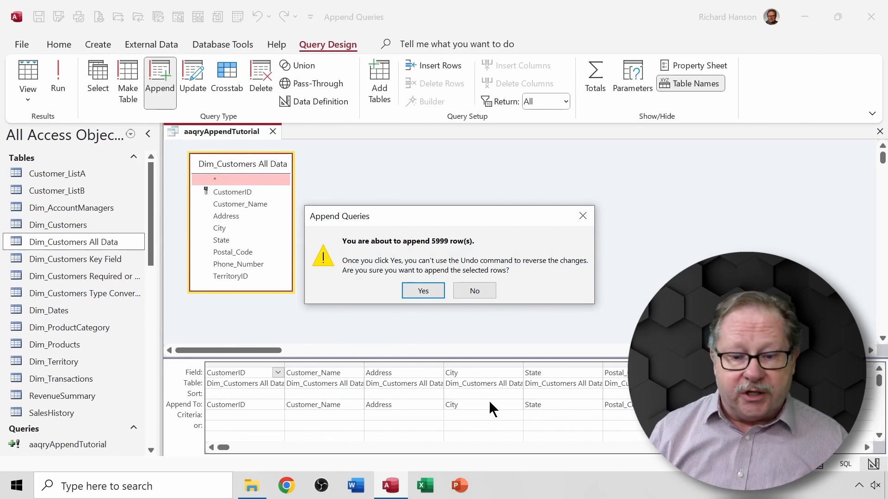
left_click(422, 290)
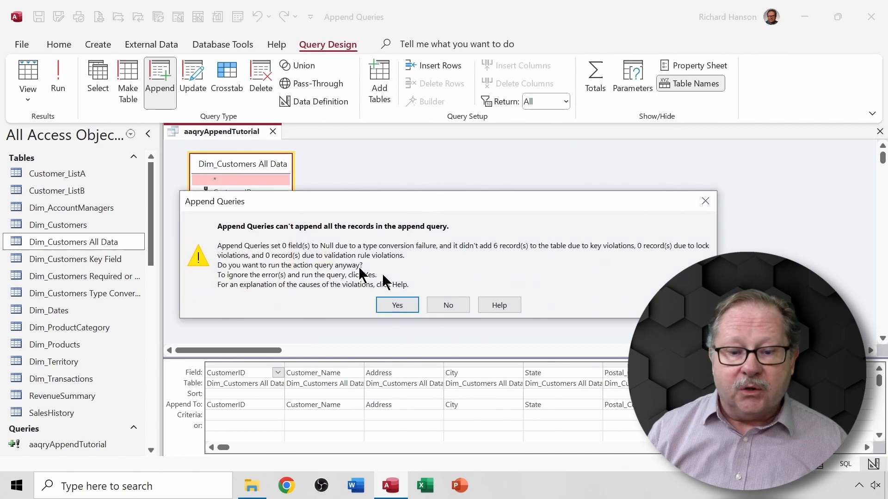
mouse_move(499, 249)
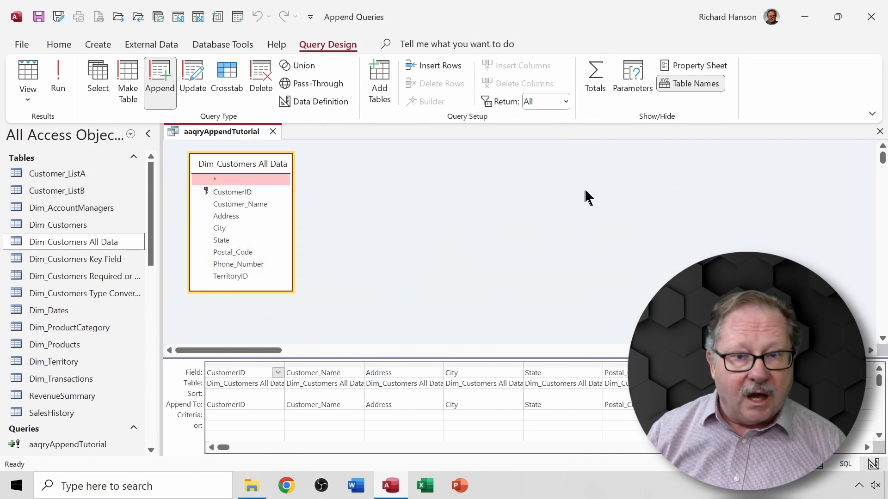
mouse_move(589, 212)
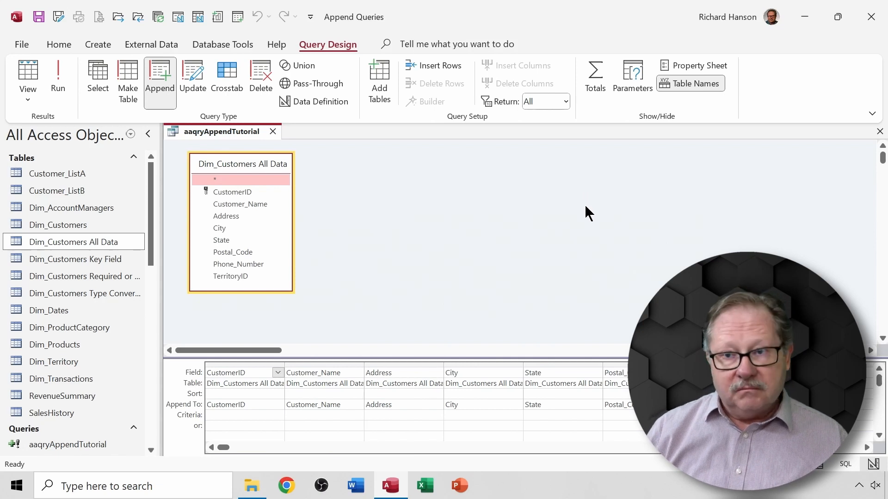
mouse_move(259, 156)
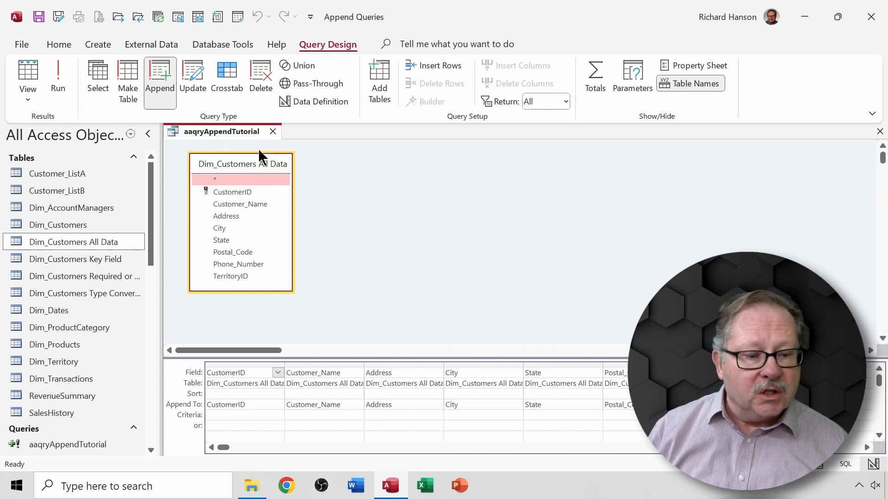
Change the append destination to Dim_Customers Required or Zero Length.
left_click(160, 79)
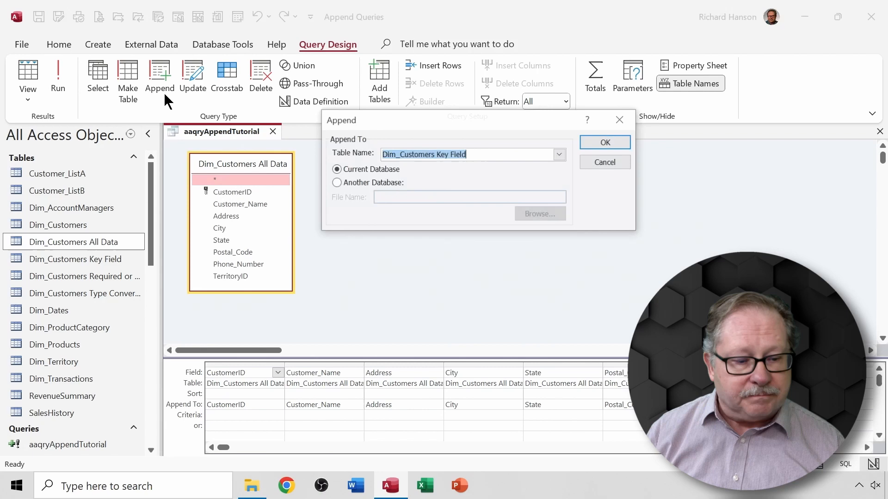
left_click(557, 153)
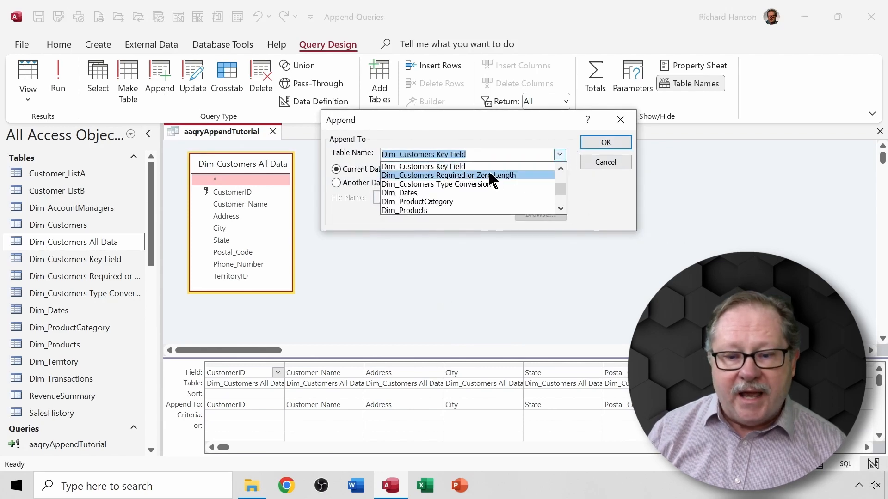
mouse_move(481, 180)
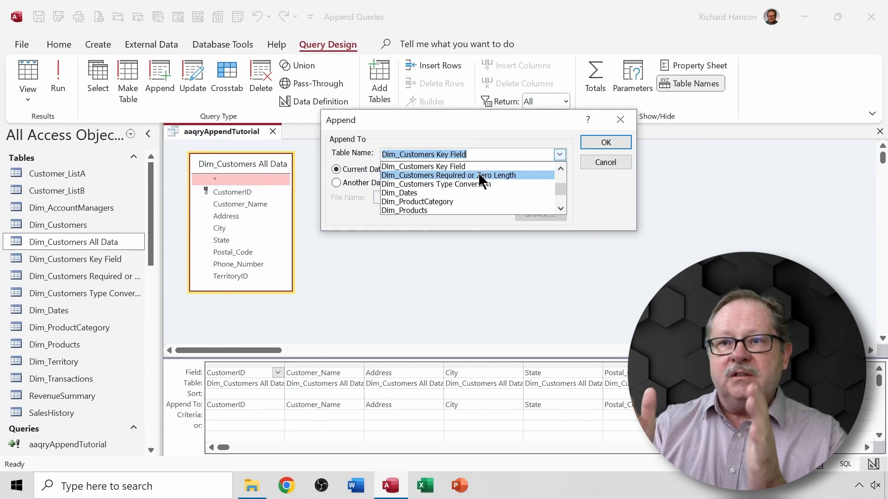
left_click(448, 175)
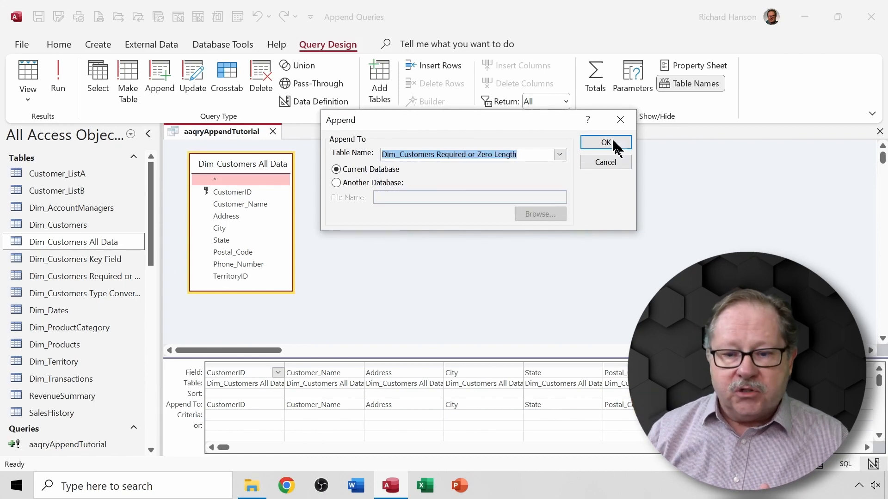
left_click(605, 142)
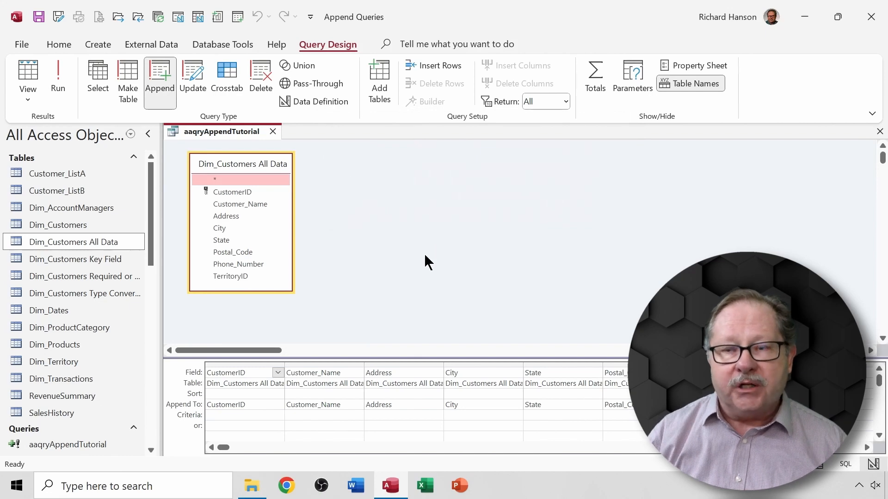
Run the 5999-row append, accepting the one validation rule violation.
left_click(57, 76)
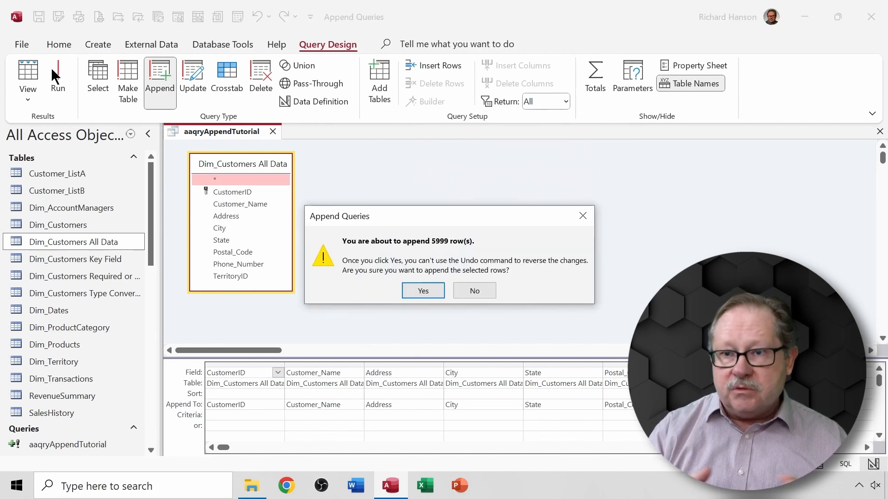
left_click(422, 291)
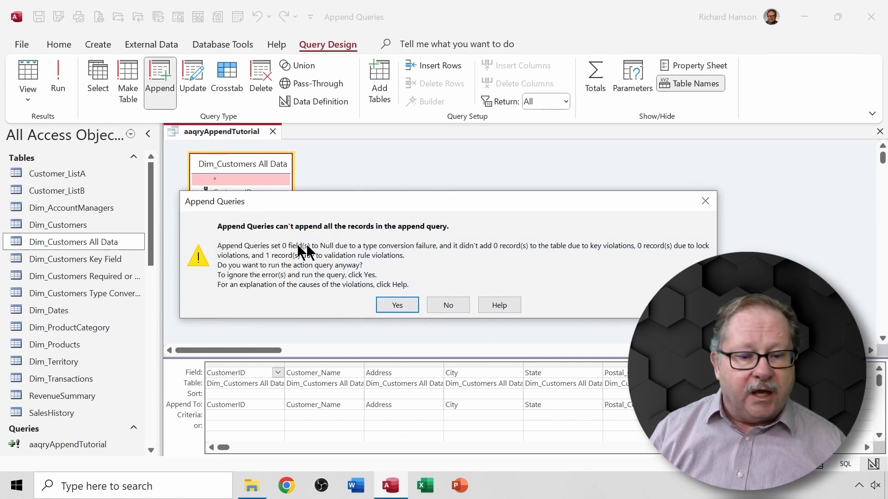
mouse_move(504, 263)
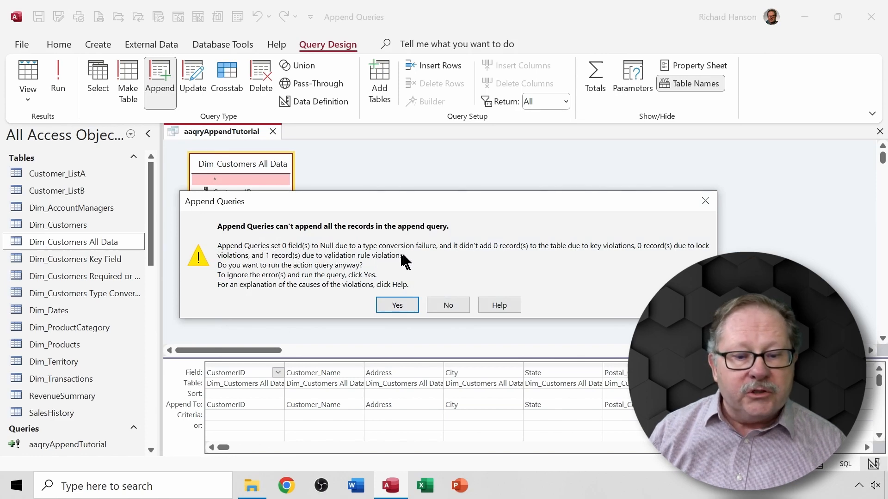
mouse_move(606, 272)
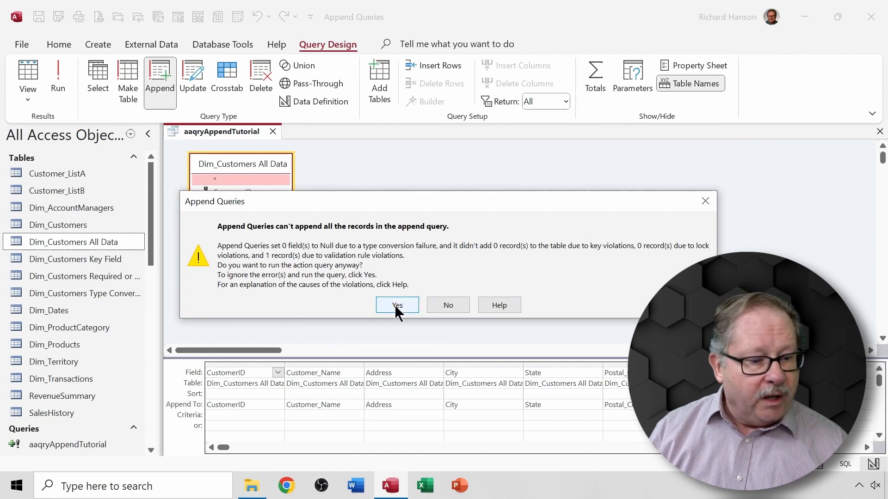
left_click(396, 305)
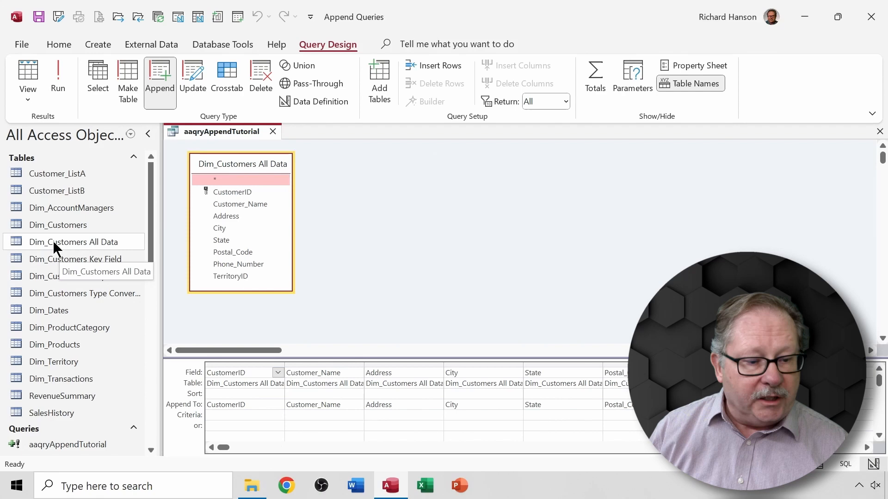
Compare customer 9976's blank phone in All Data with the Required or Zero Length table.
double_click(74, 242)
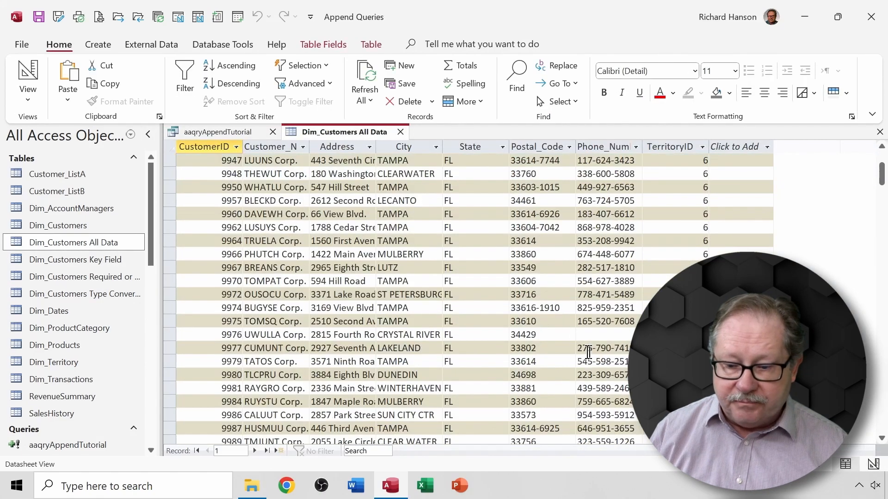
left_click(603, 335)
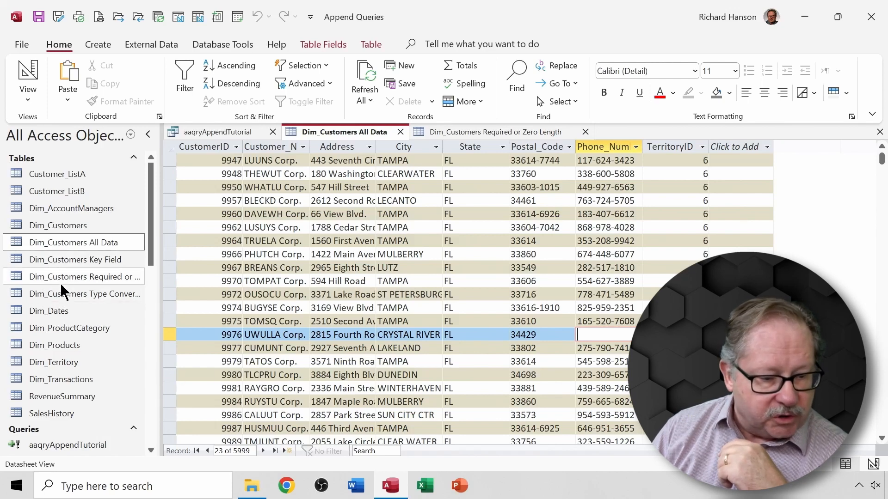
left_click(76, 277)
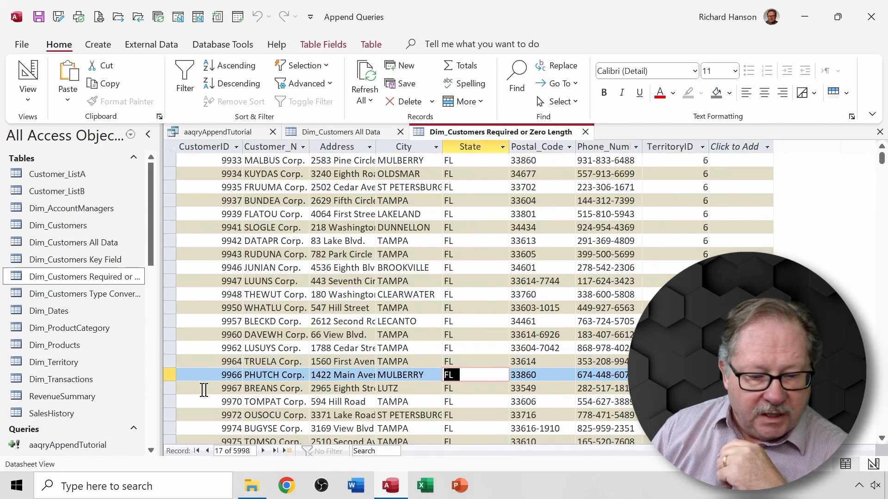
scroll("down", 3)
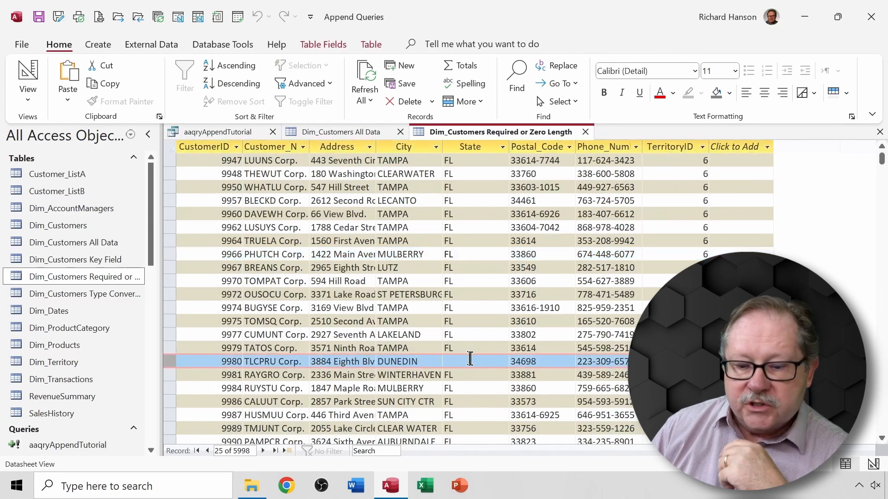
left_click(476, 361)
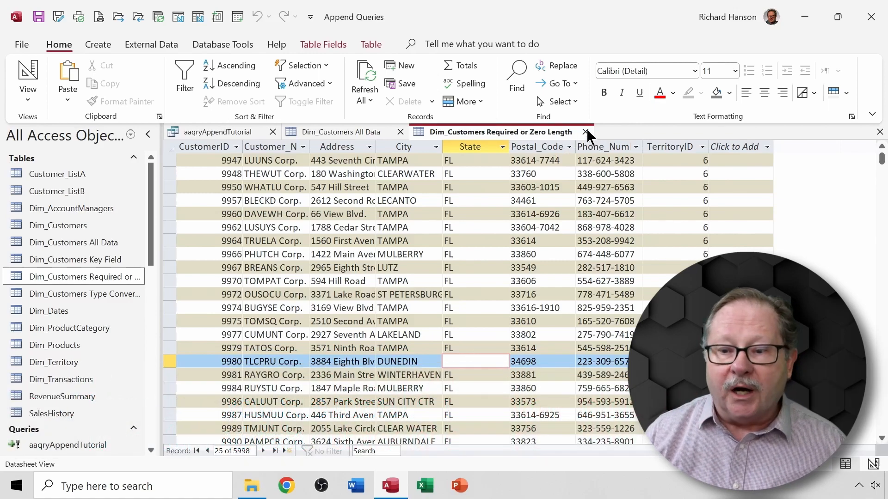
left_click(585, 132)
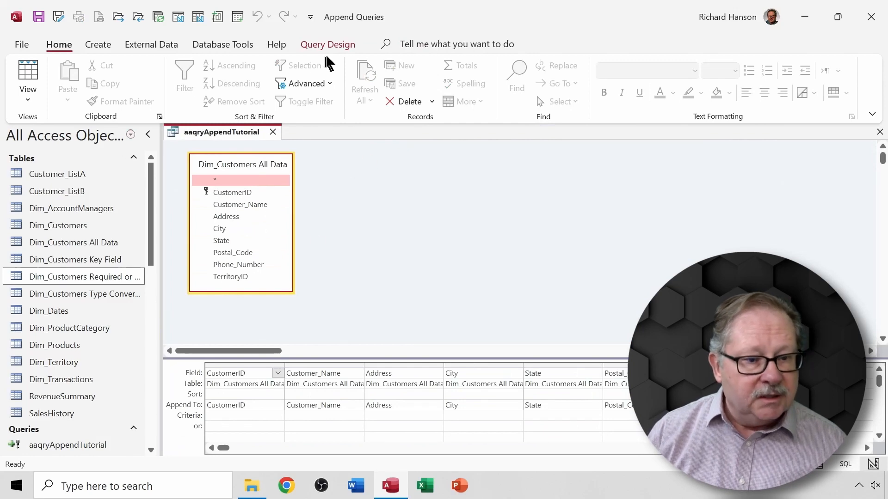
Set Dim_Customers Type Conversion as the append destination and run the query.
left_click(328, 45)
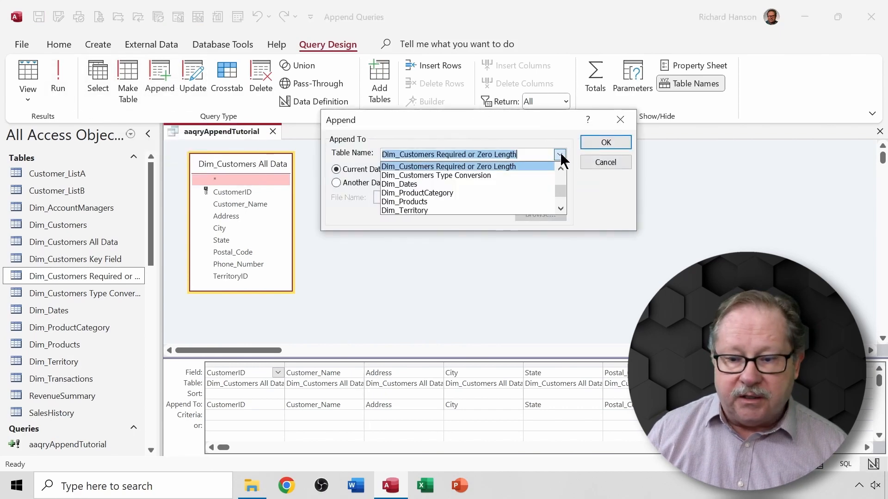
left_click(436, 176)
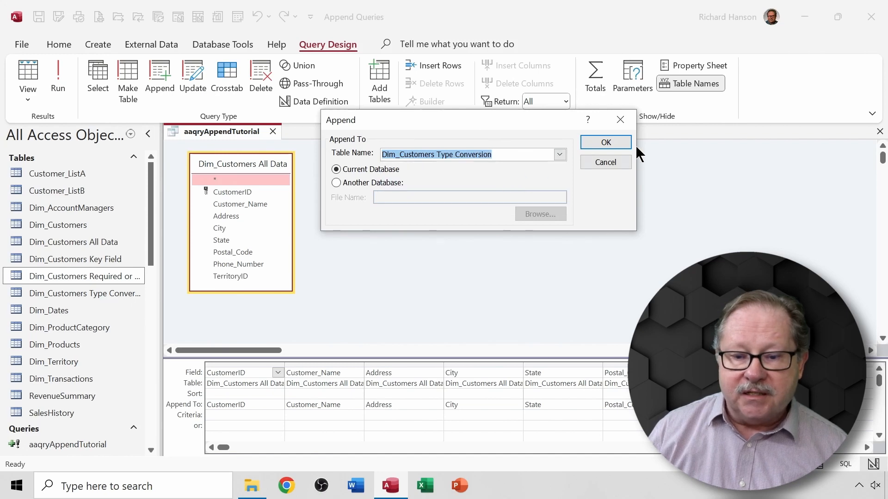
left_click(606, 142)
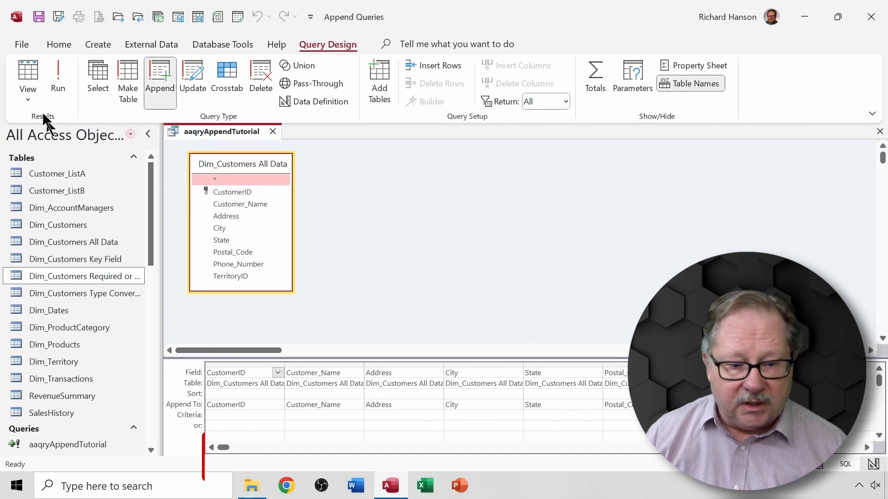
left_click(57, 79)
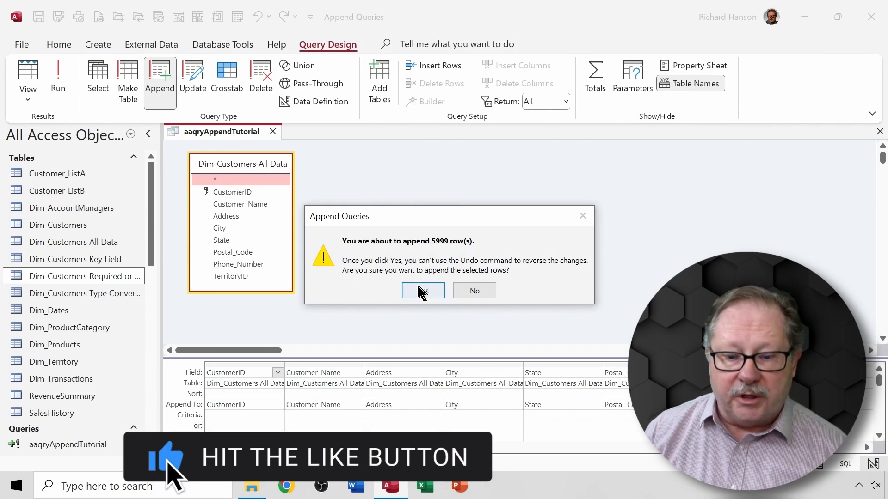
Accept both warnings to append 5999 rows, then inspect the empty City column's design.
left_click(423, 290)
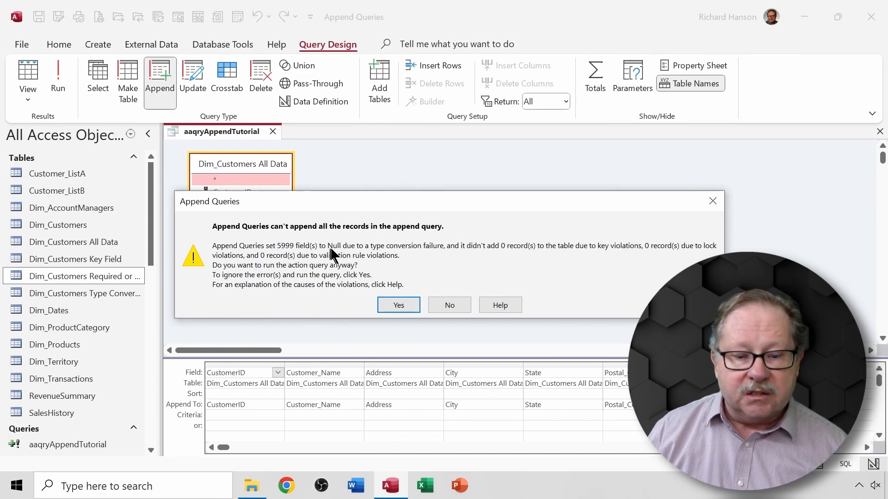
mouse_move(464, 257)
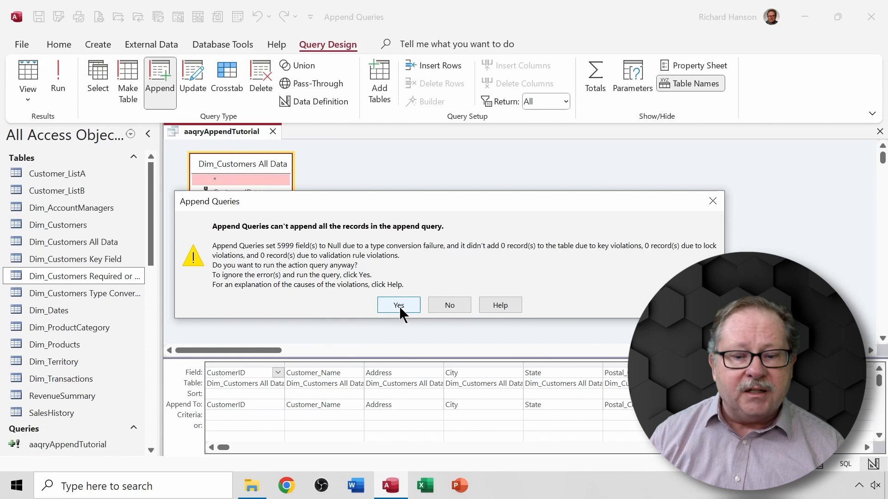
left_click(399, 305)
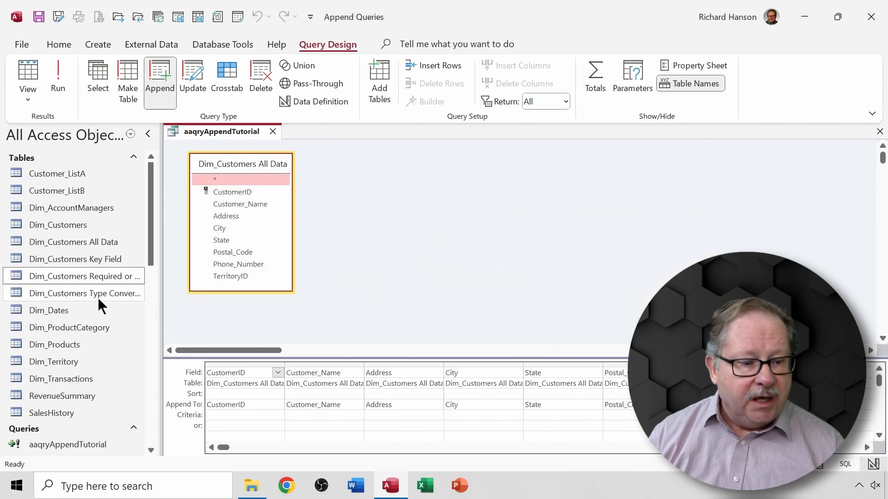
mouse_move(84, 293)
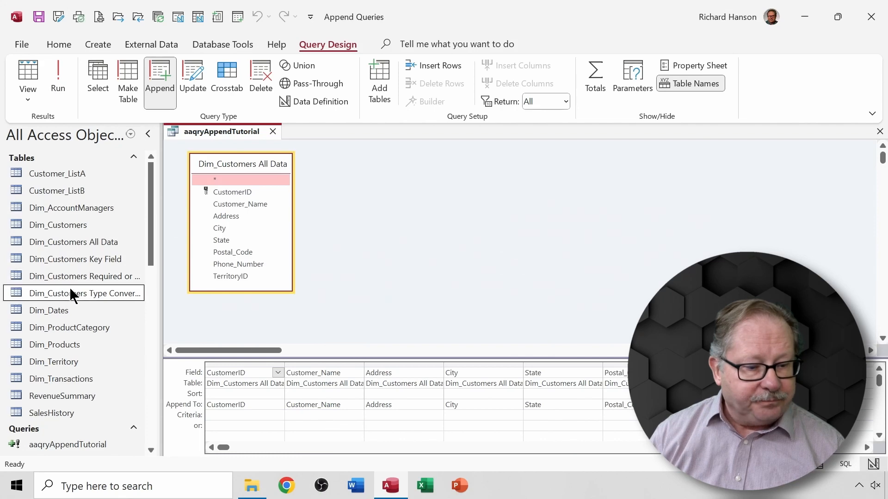
double_click(86, 293)
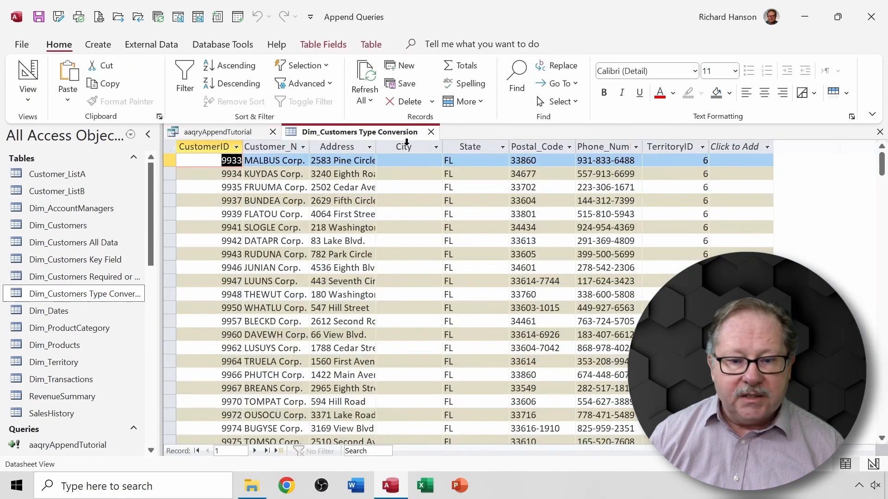
left_click(403, 146)
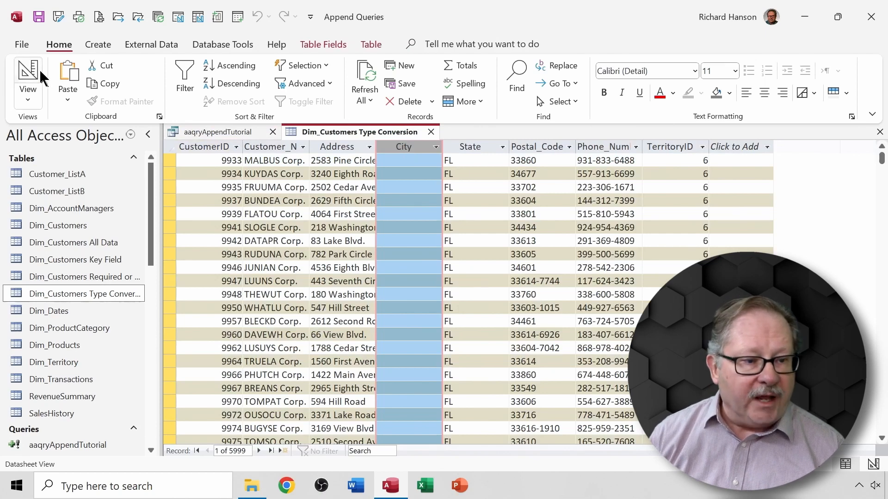
left_click(27, 79)
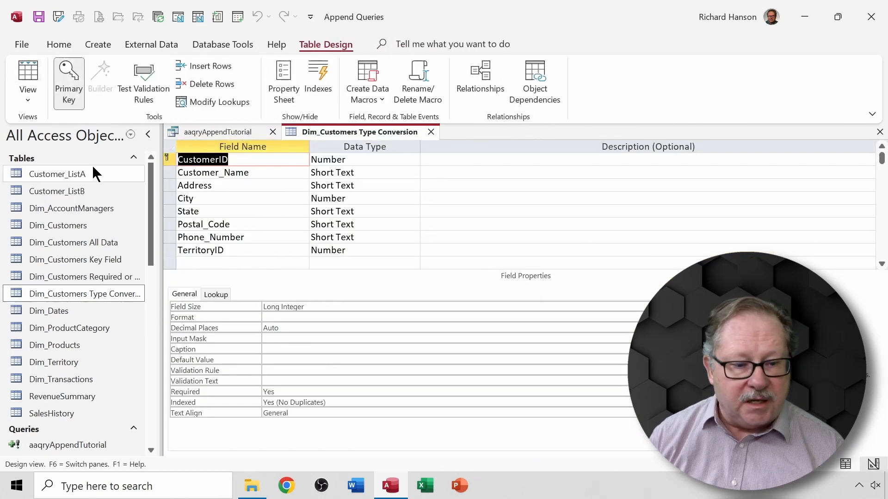
Change the City field's data type from Number to Short Text.
left_click(365, 199)
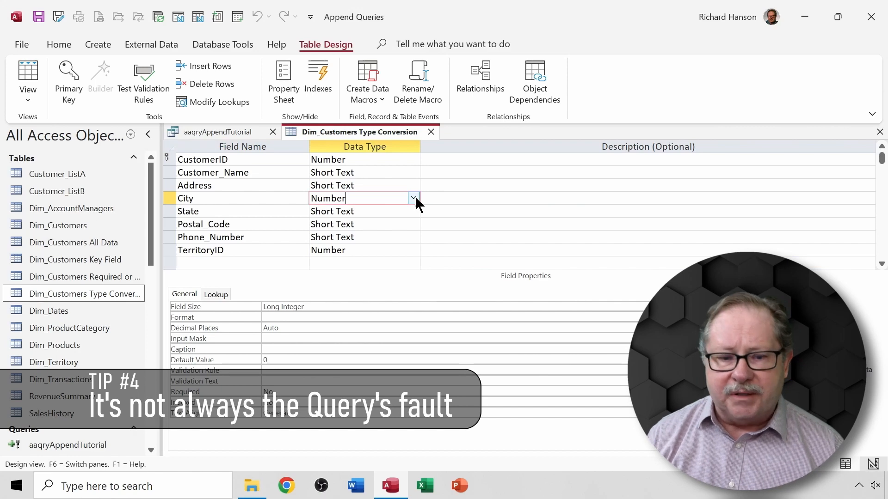
left_click(413, 198)
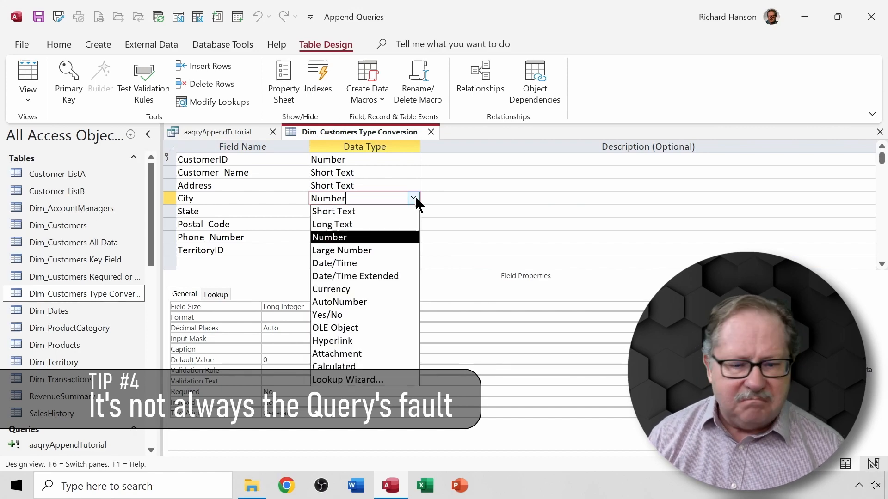
left_click(333, 211)
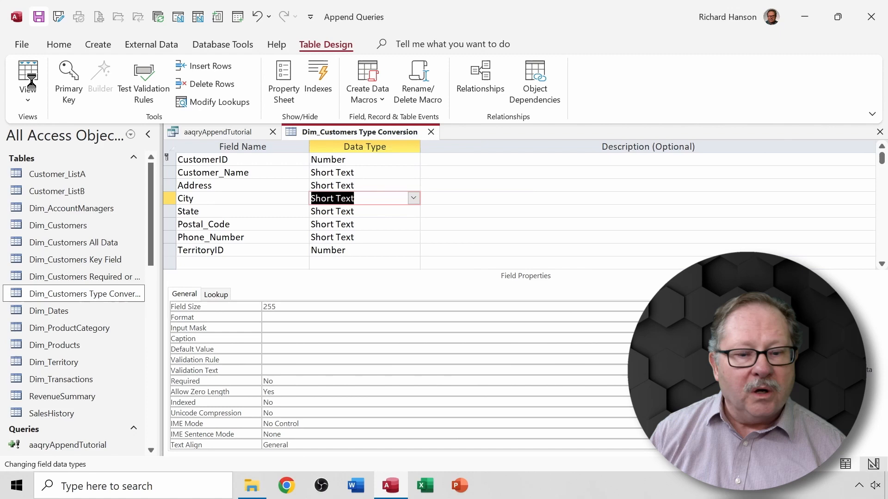
left_click(27, 77)
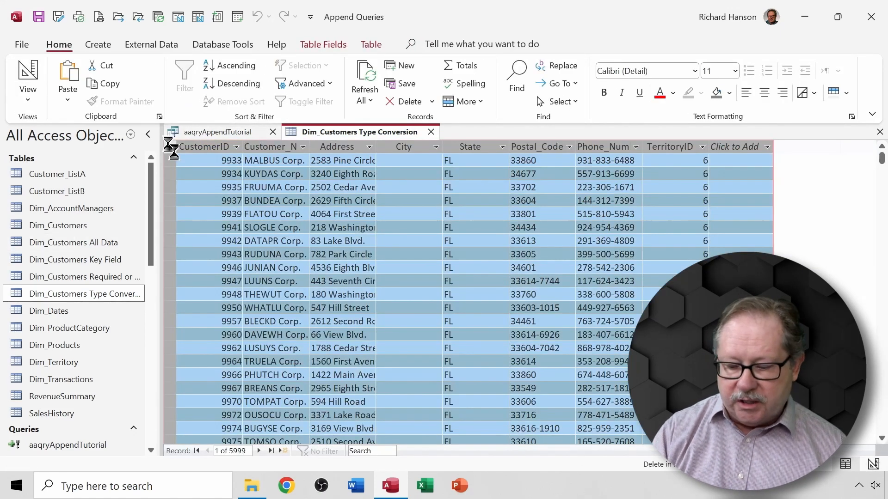
Delete the 5999 empty-city records and close the Type Conversion table.
left_click(406, 101)
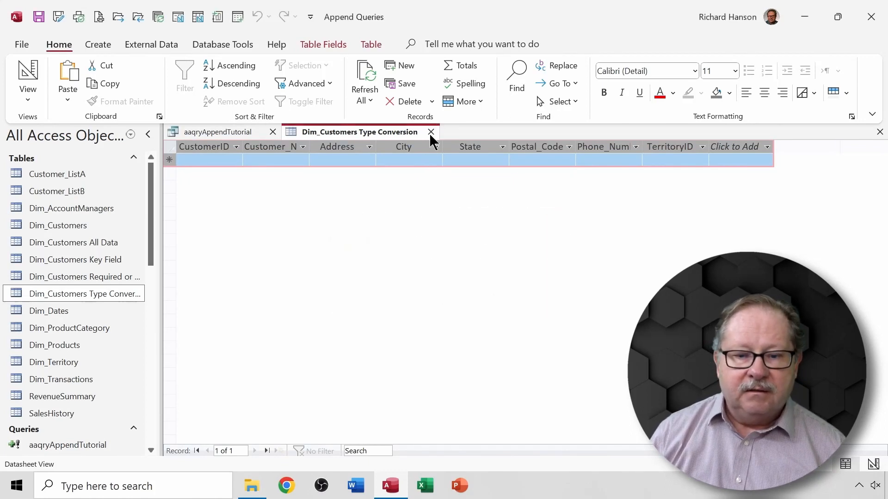
left_click(430, 132)
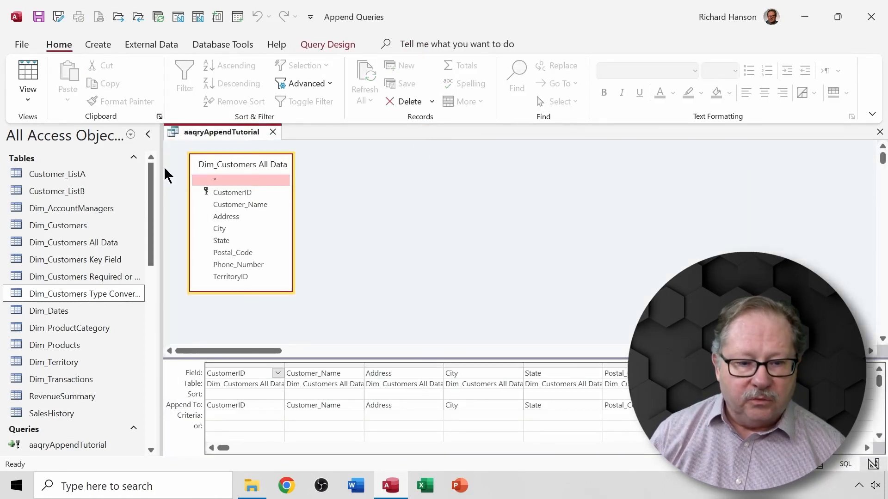
left_click(328, 45)
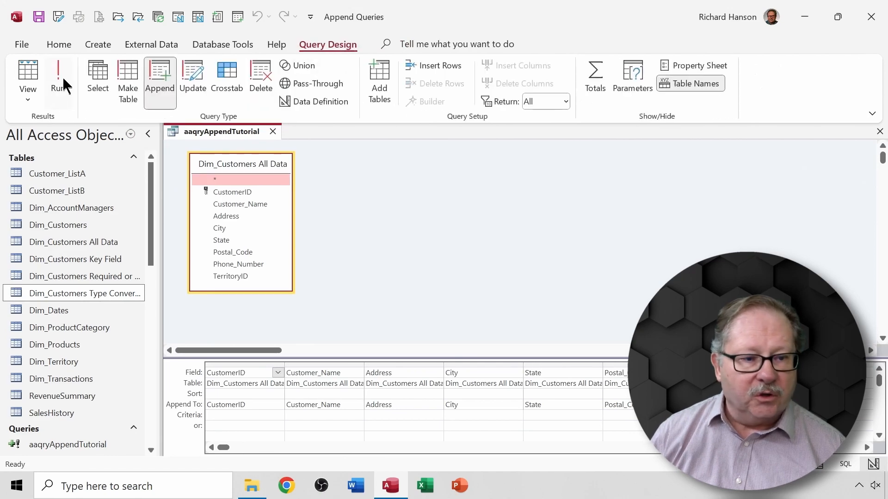
mouse_move(832, 235)
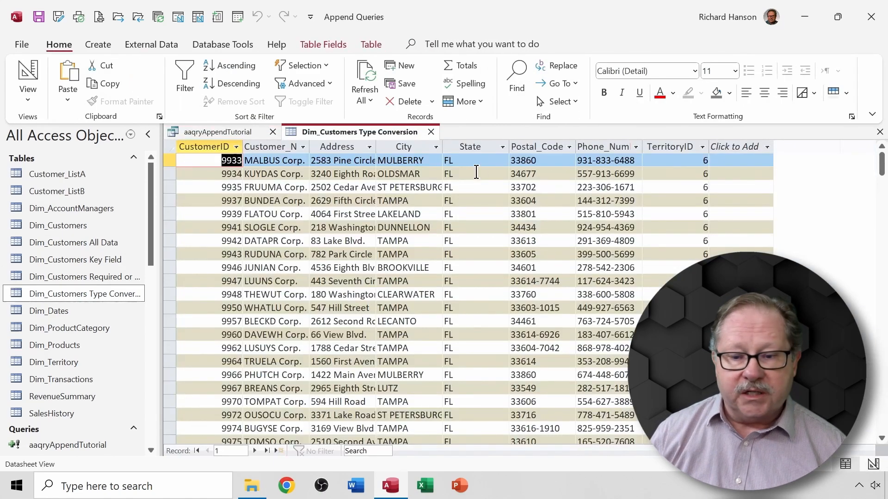
Review the refilled records, with City values such as MULBERRY and TAMPA.
left_click(476, 147)
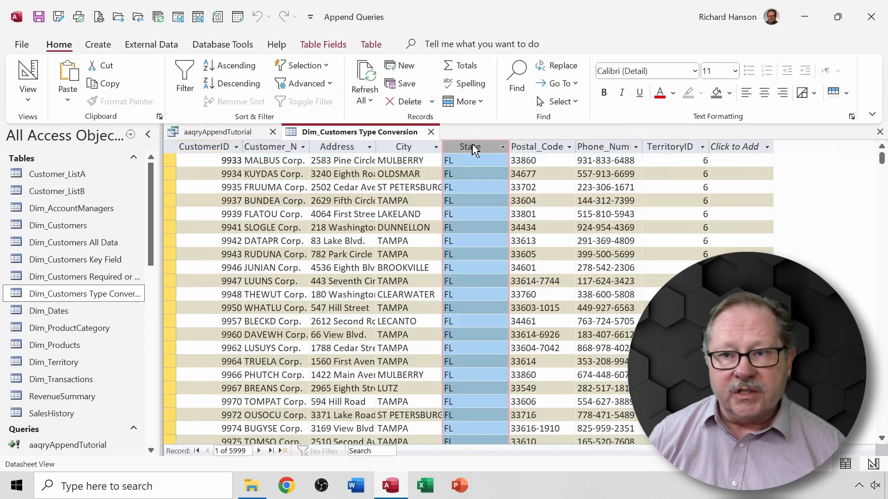